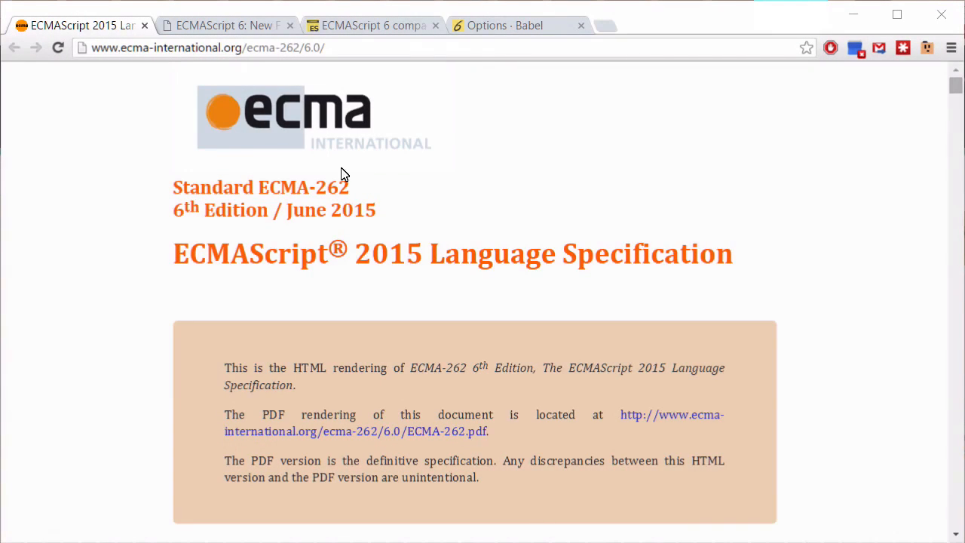
mouse_move(220, 99)
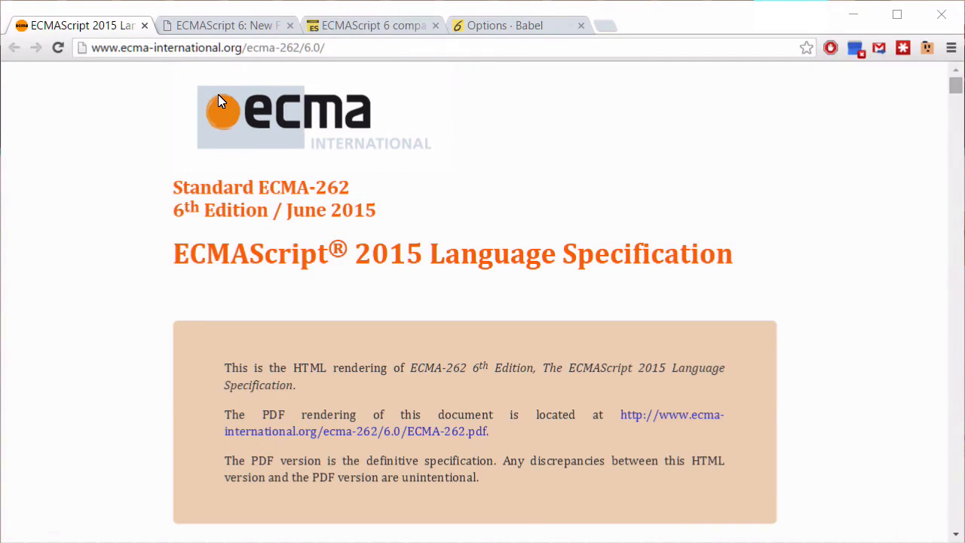
On es6-features.org, view the Rest Parameter and arrow-function Expression Bodies examples.
click(223, 25)
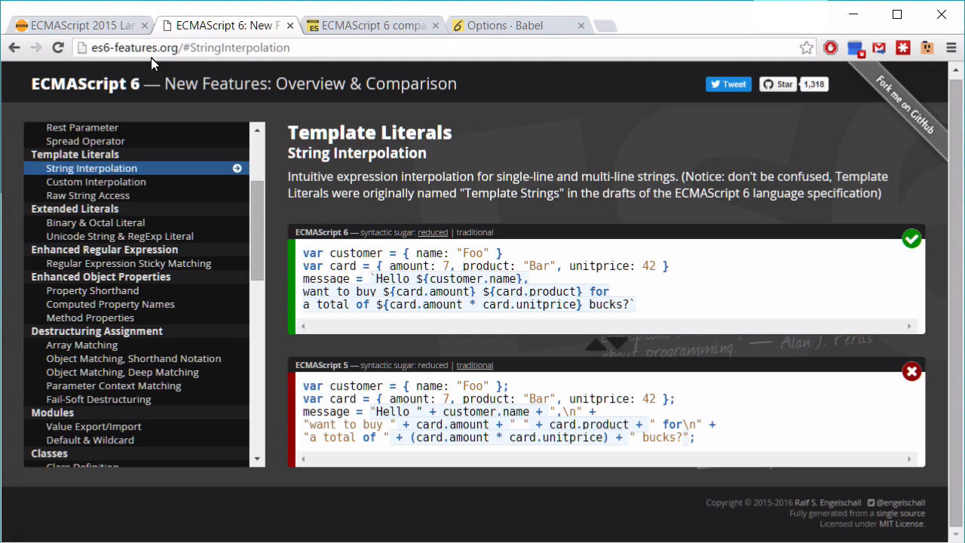
scroll(up, 3)
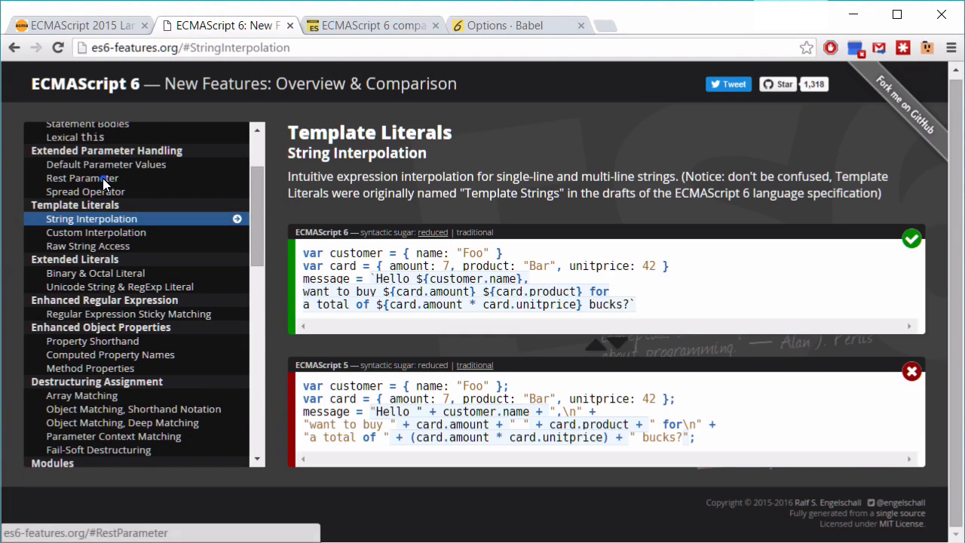
click(82, 177)
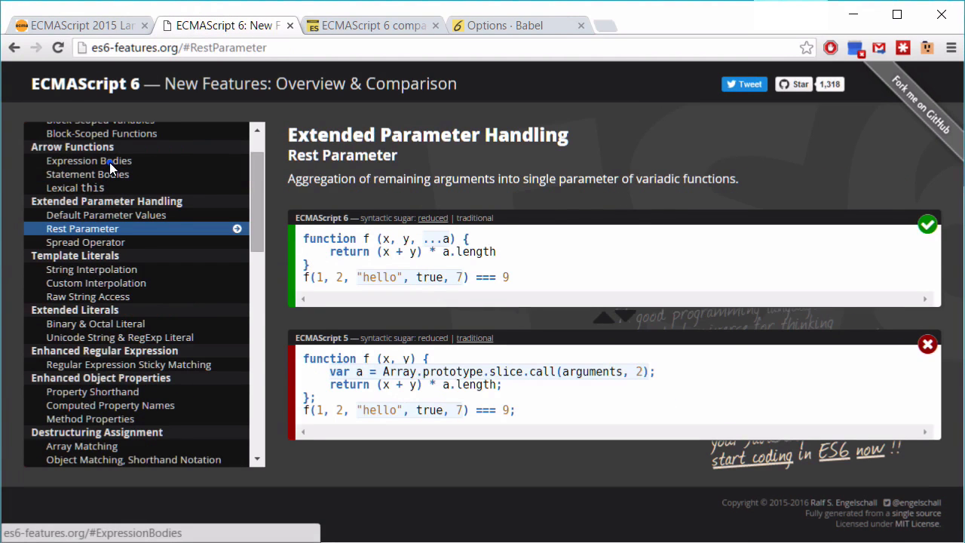
click(89, 160)
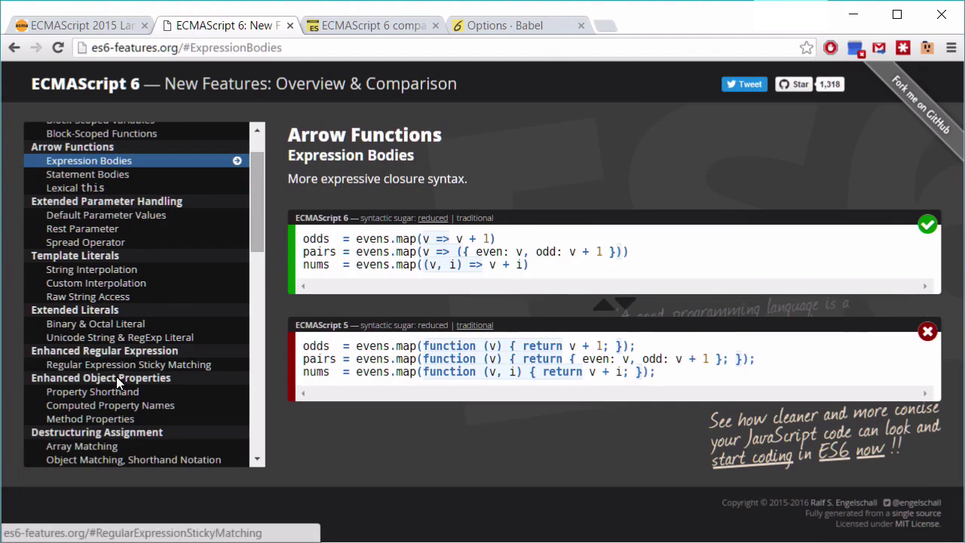
View Computed Property Names and the Object Matching, Deep Matching destructuring example, then leave the browser.
click(108, 404)
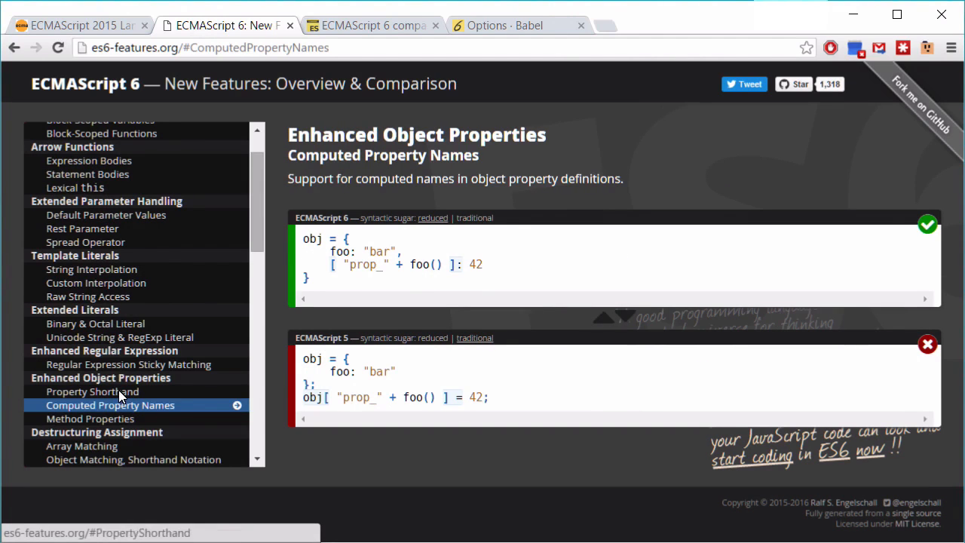
click(120, 422)
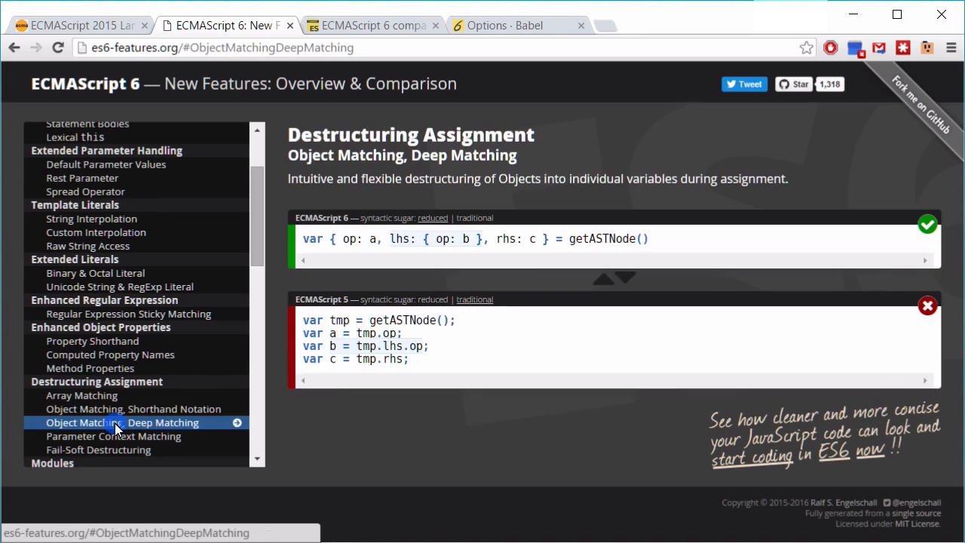
key(alt+tab)
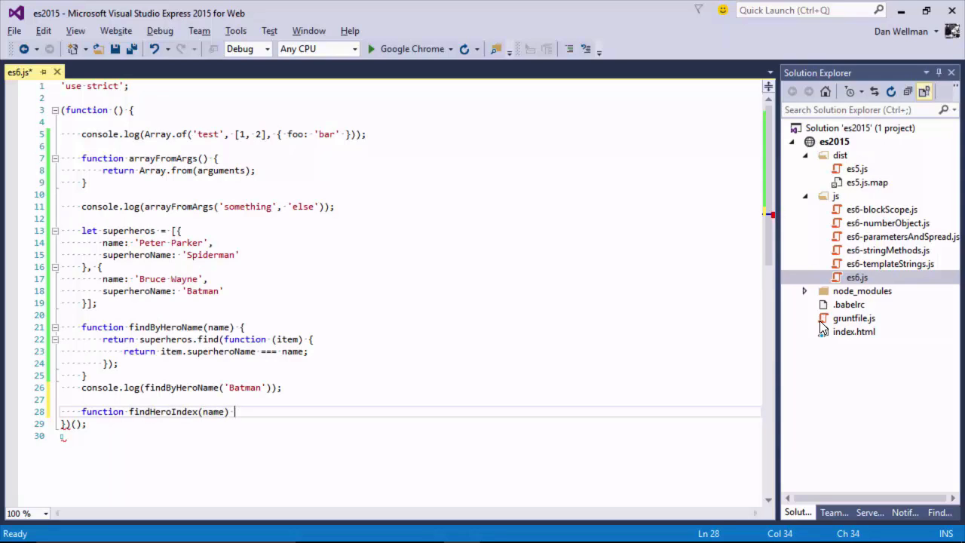
Start findHeroIndex's body with '{' and 'return superheros.fin'.
text({)
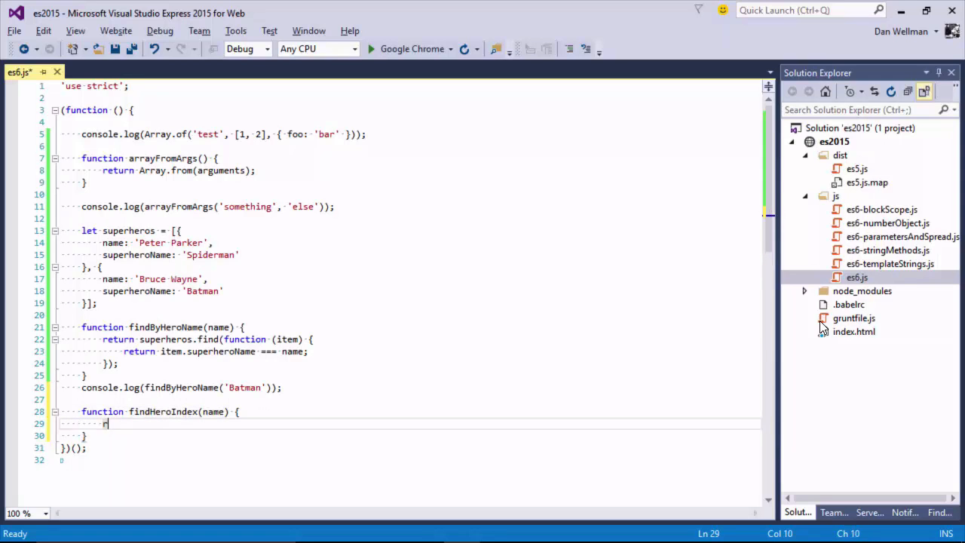
text(eturn superheros.fin)
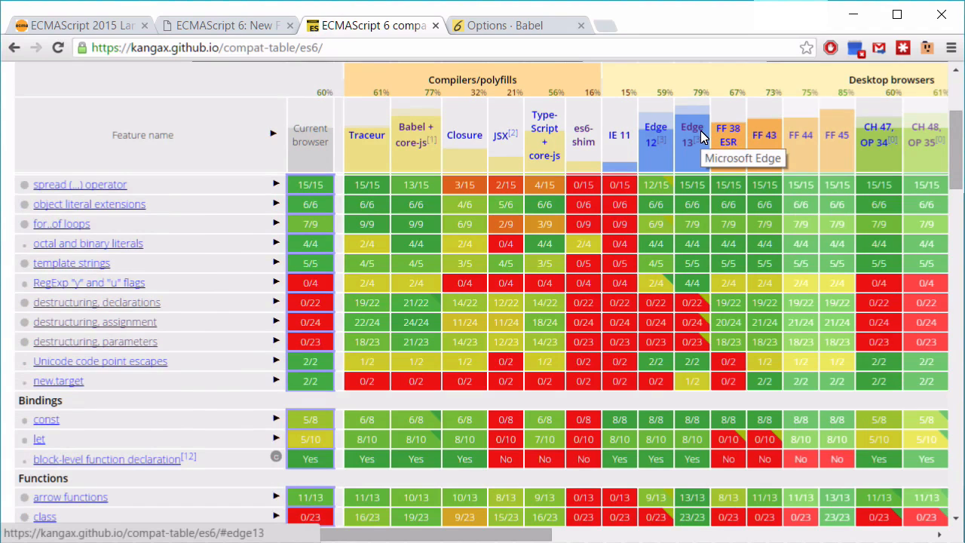
mouse_move(877, 134)
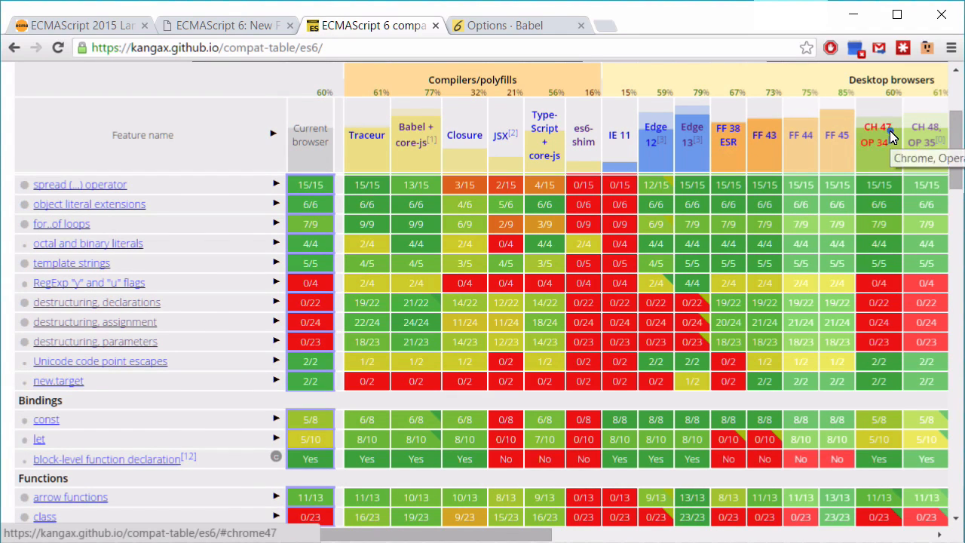
Highlight the Chrome 47 column on the kangax table and scroll the feature list down to Annex B.
click(878, 136)
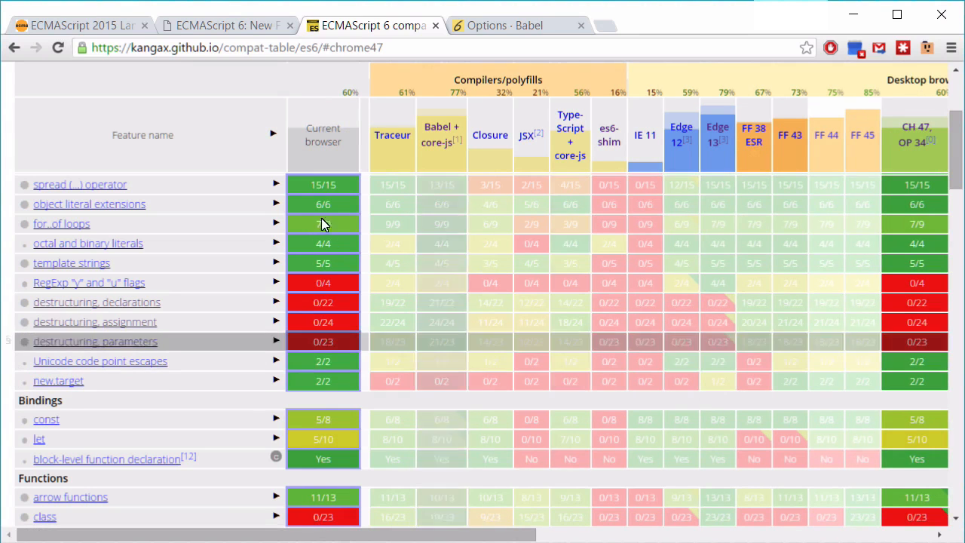
scroll(down, 3)
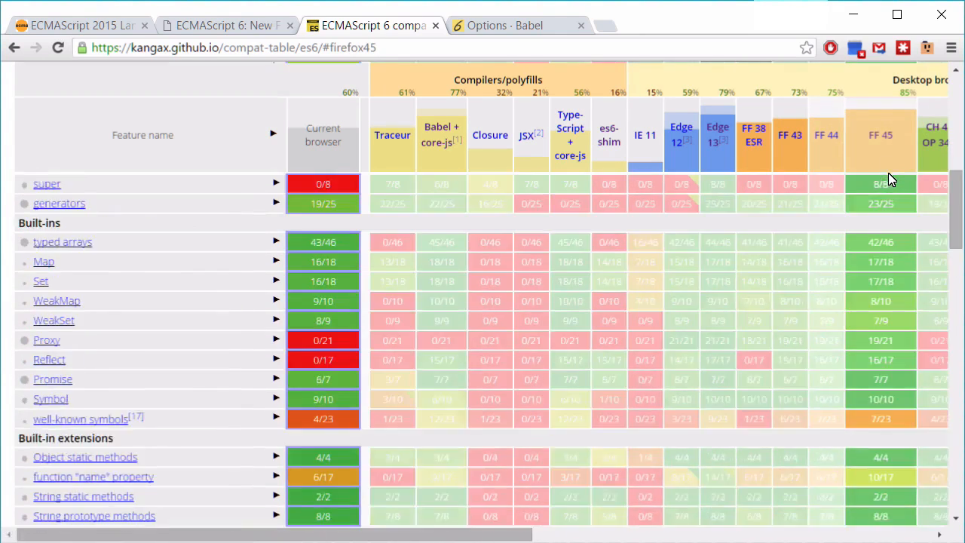
scroll(down, 3)
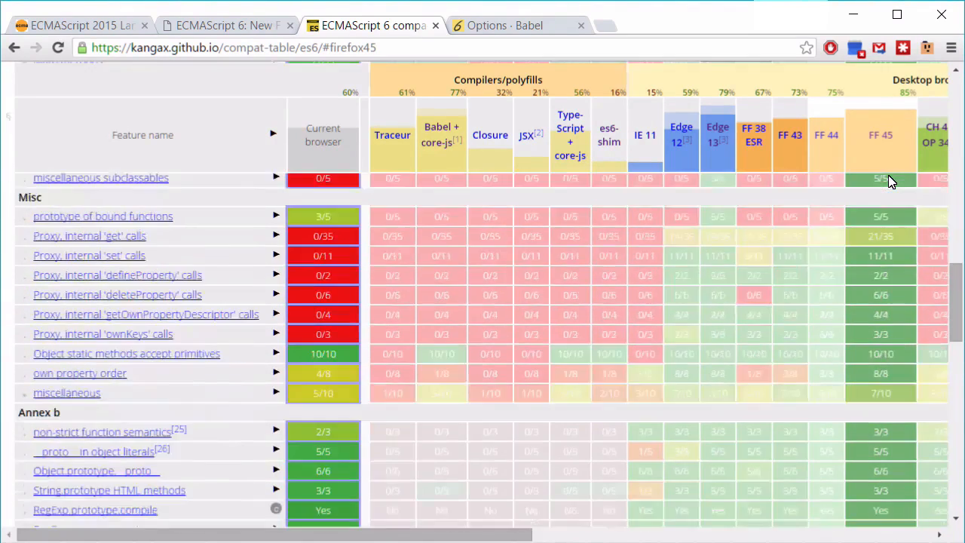
scroll(down, 3)
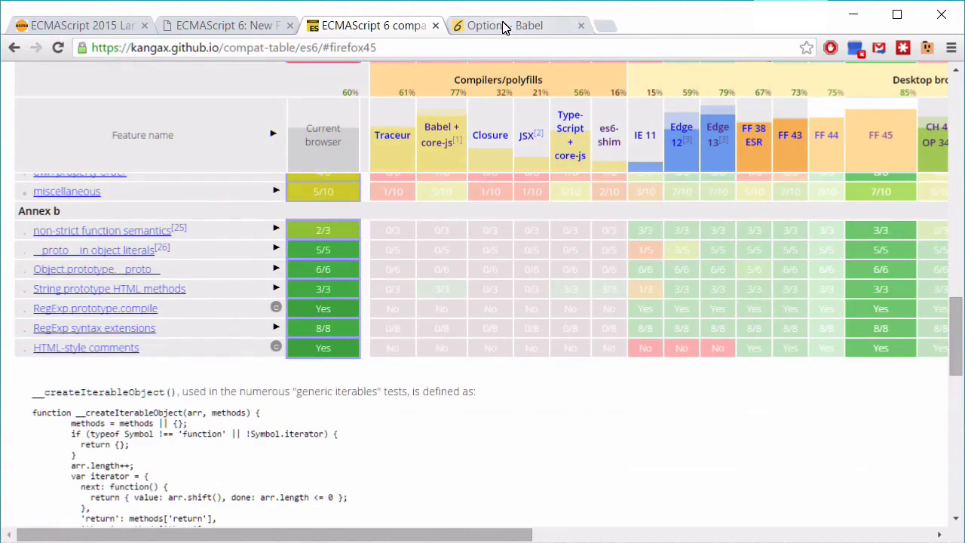
Switch to the Babel Options docs and pick an entry from the Usage menu.
click(505, 24)
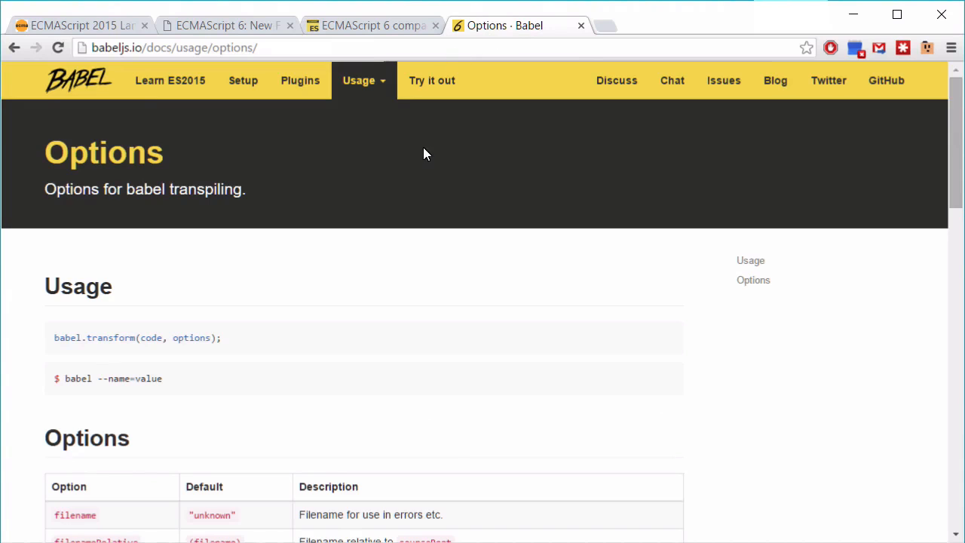
click(364, 79)
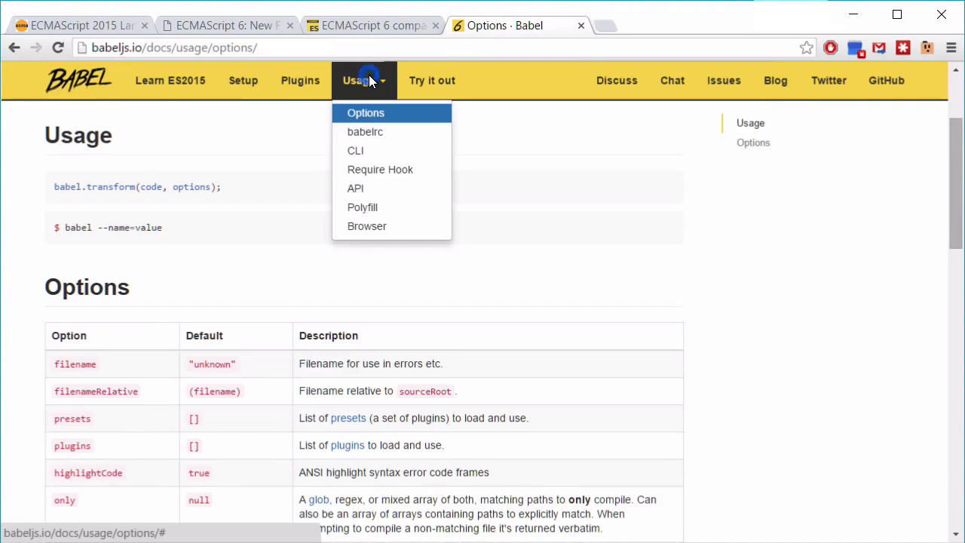
click(362, 206)
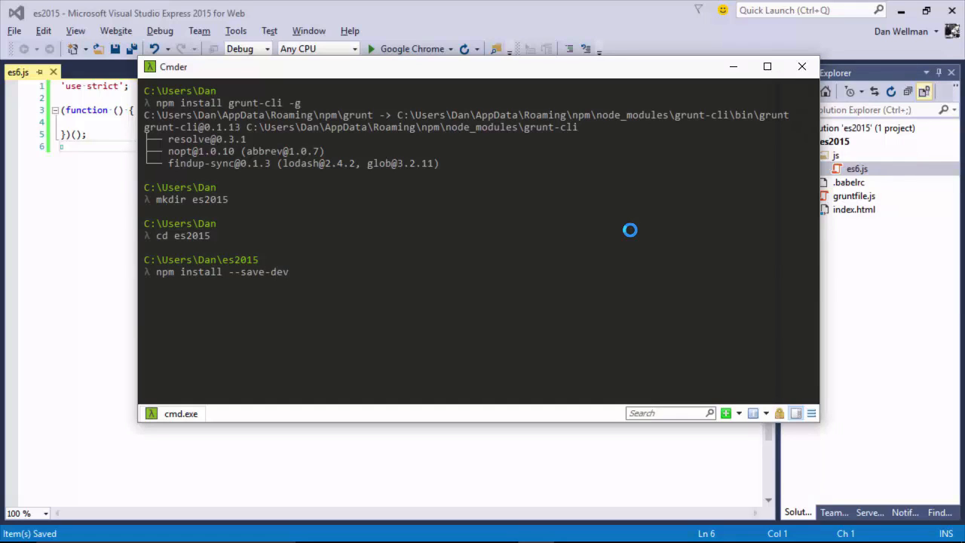
Complete the command as 'npm install --save-dev grunt-babel' and run it.
text(grunt-babel)
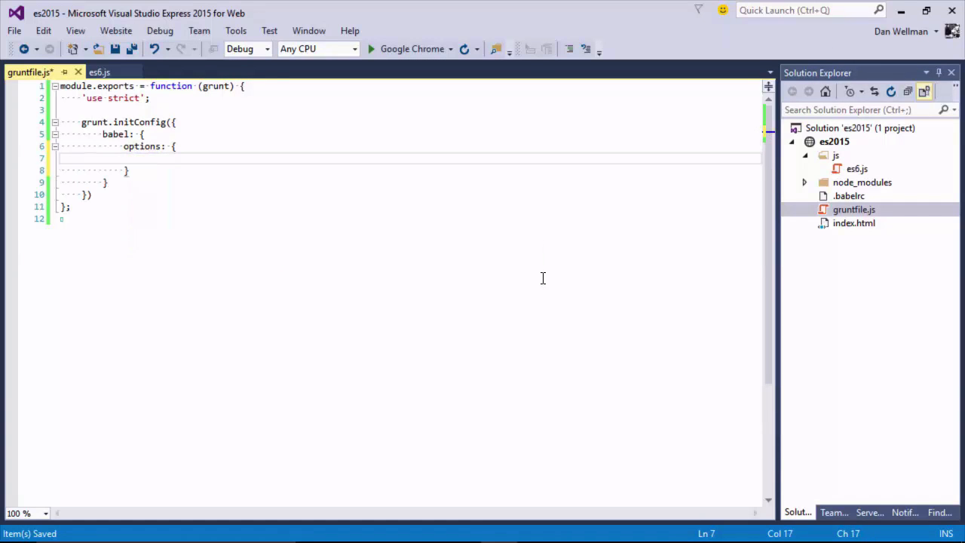
Add 'sourceMap: true' to the babel options in gruntfile.js and return to es6.js.
text(sourceMap: tru)
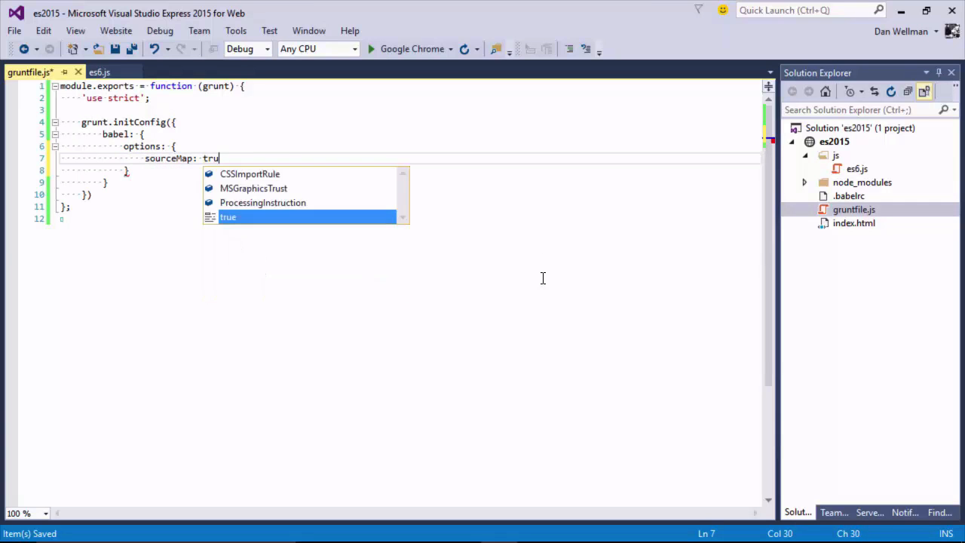
click(99, 72)
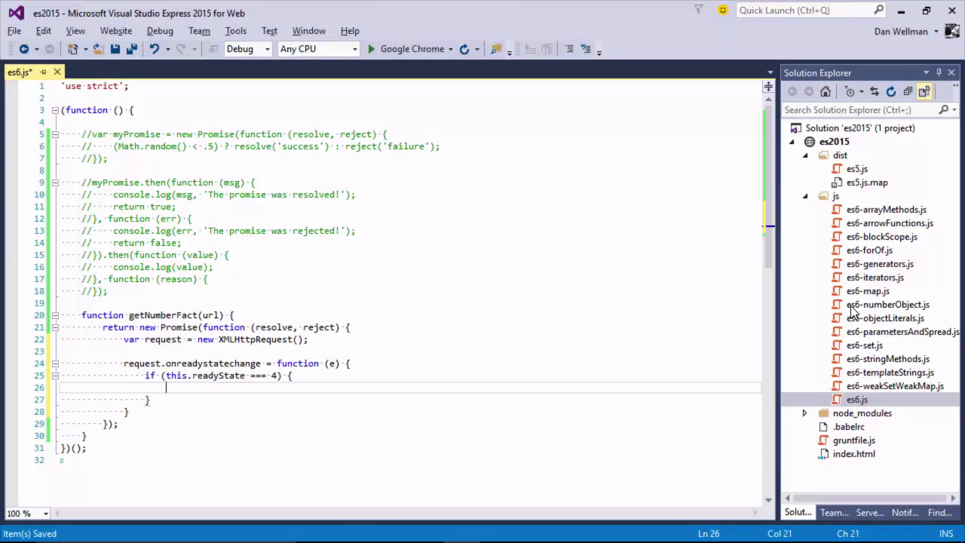
In getNumberFact, check status is 200 and call resolve(this.response).
text(if (this.status ===)
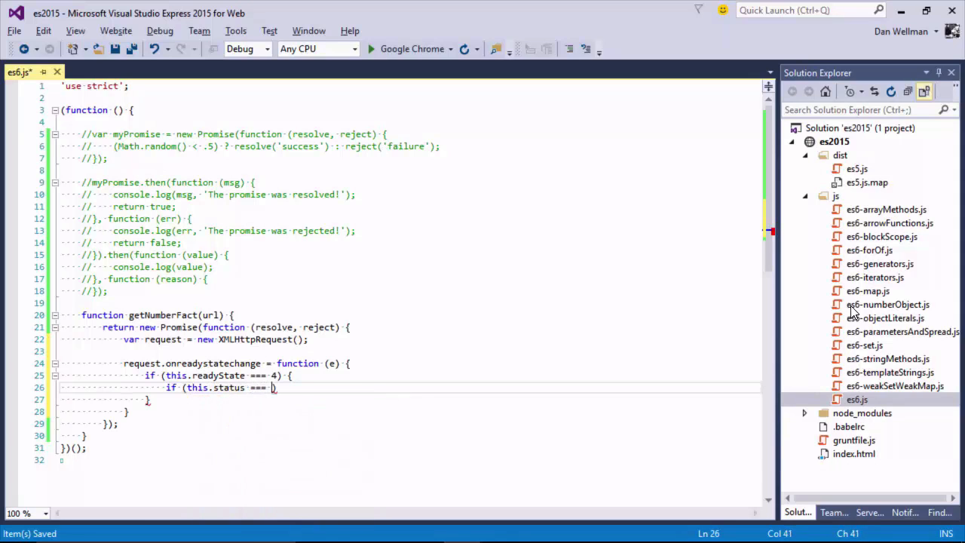
text(200) {)
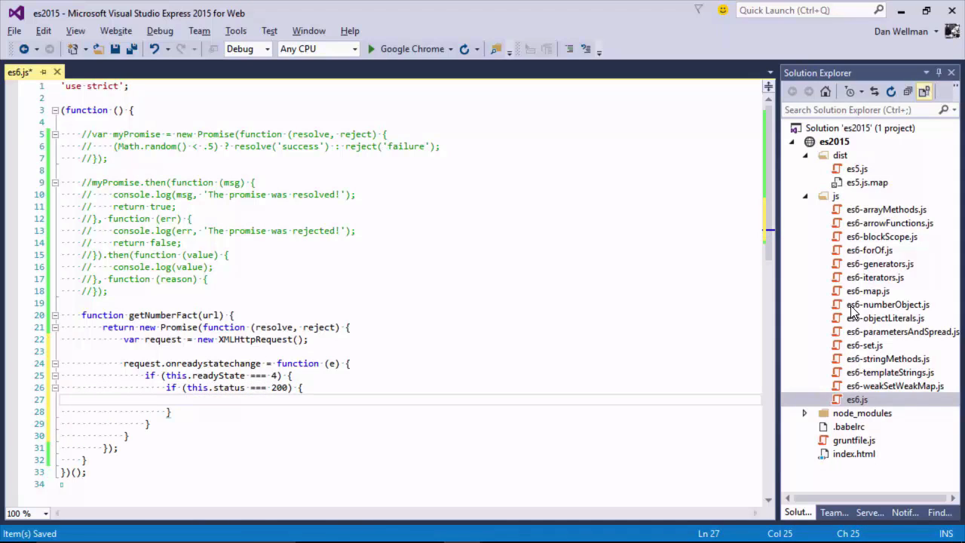
text(resolve.(this)
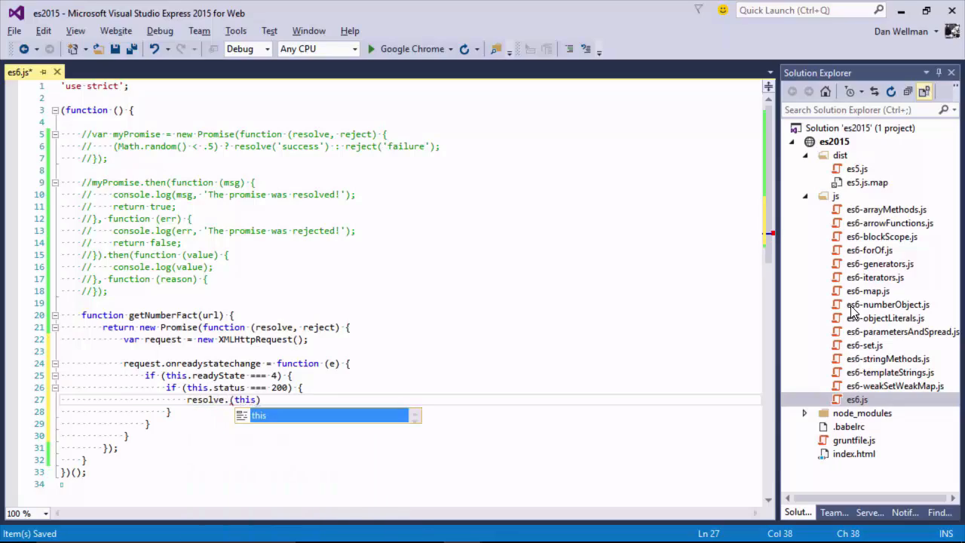
text(.response)
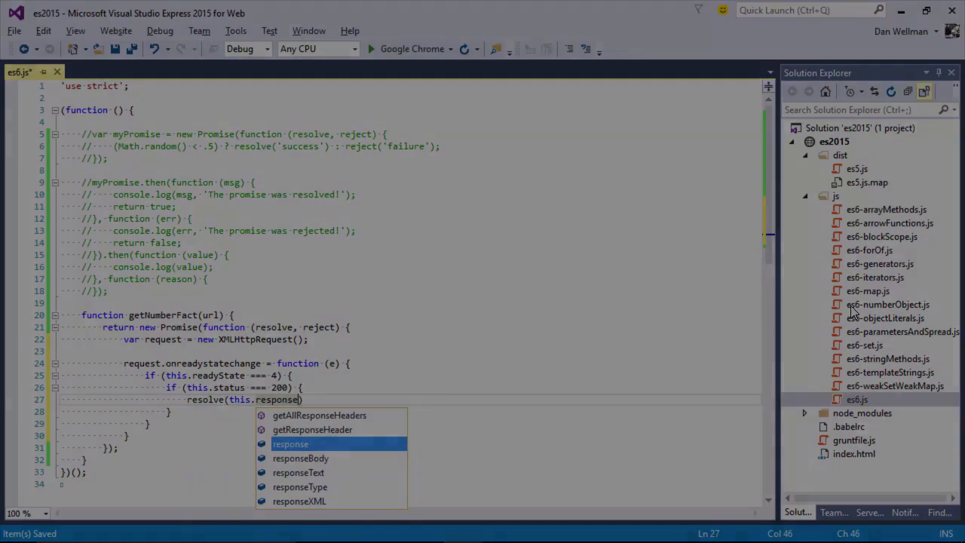